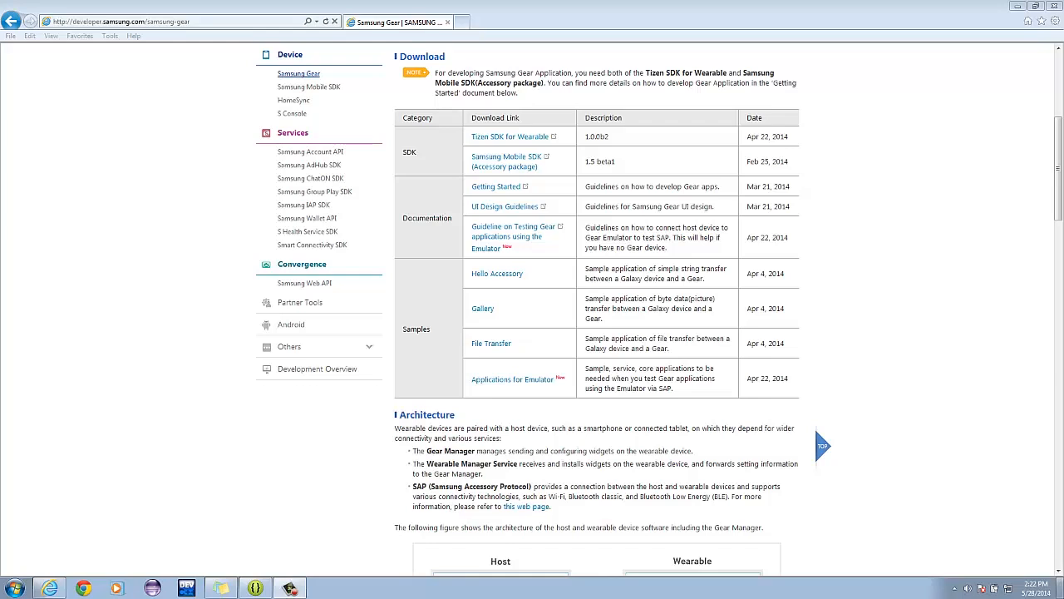
pyautogui.moveTo(490, 343)
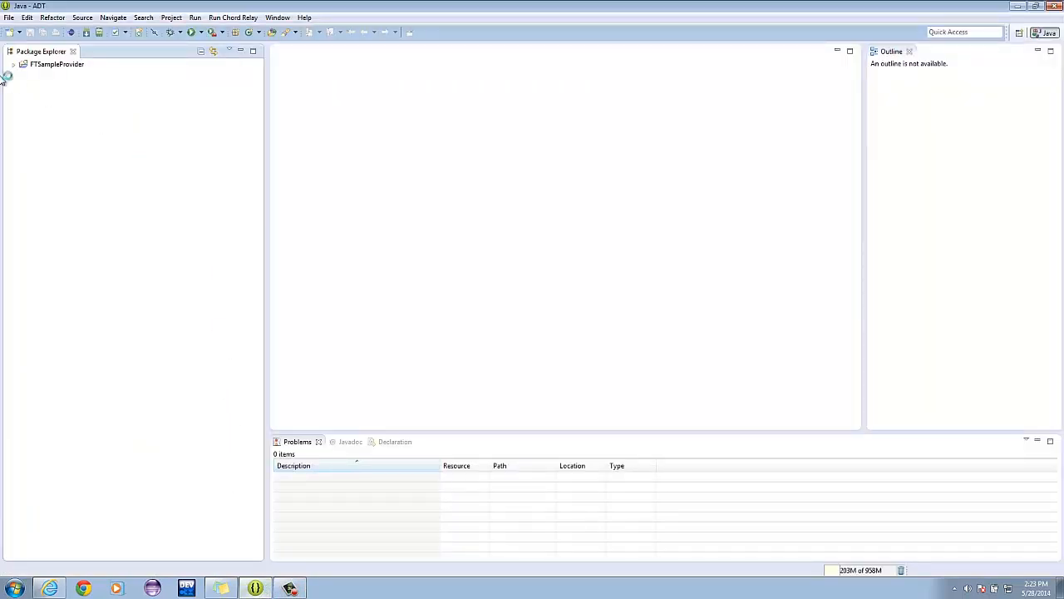
# Expand FTSampleProvider, its libs jars and the backend package showing FTSampleProviderImpl.java.
pyautogui.click(16, 63)
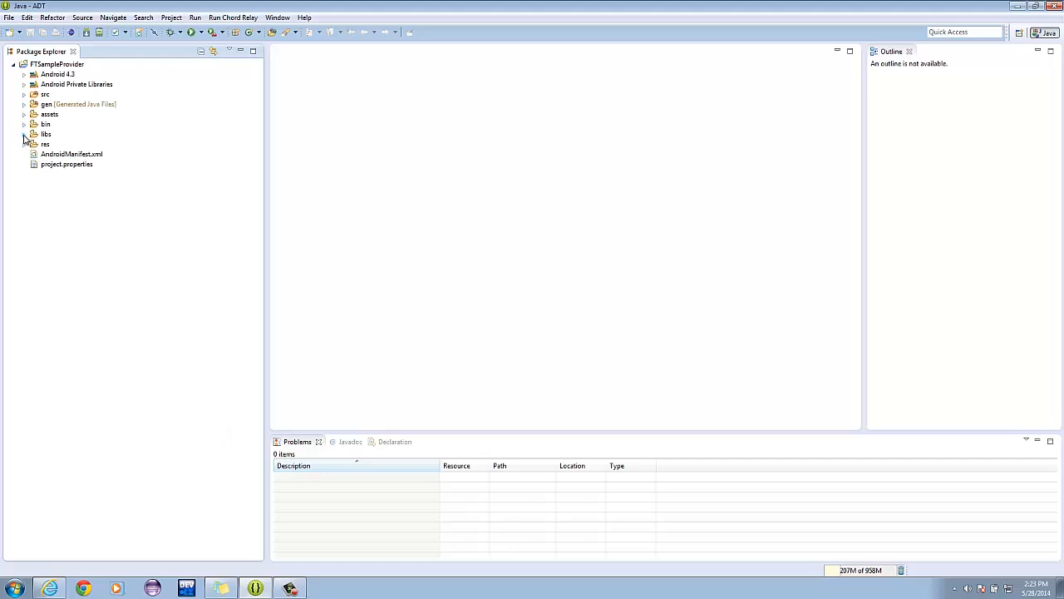
pyautogui.click(24, 133)
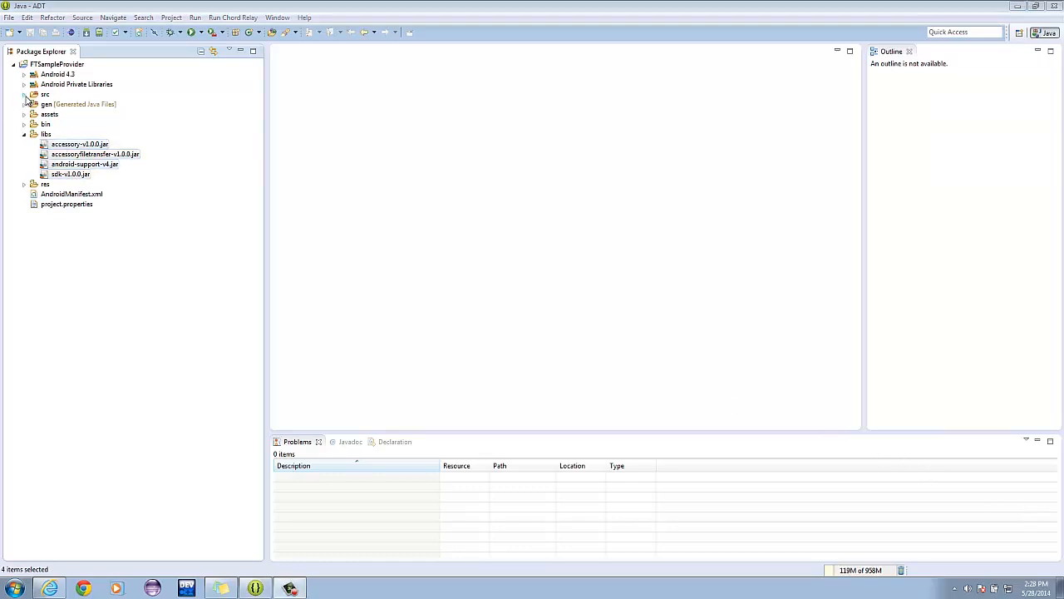
pyautogui.click(25, 93)
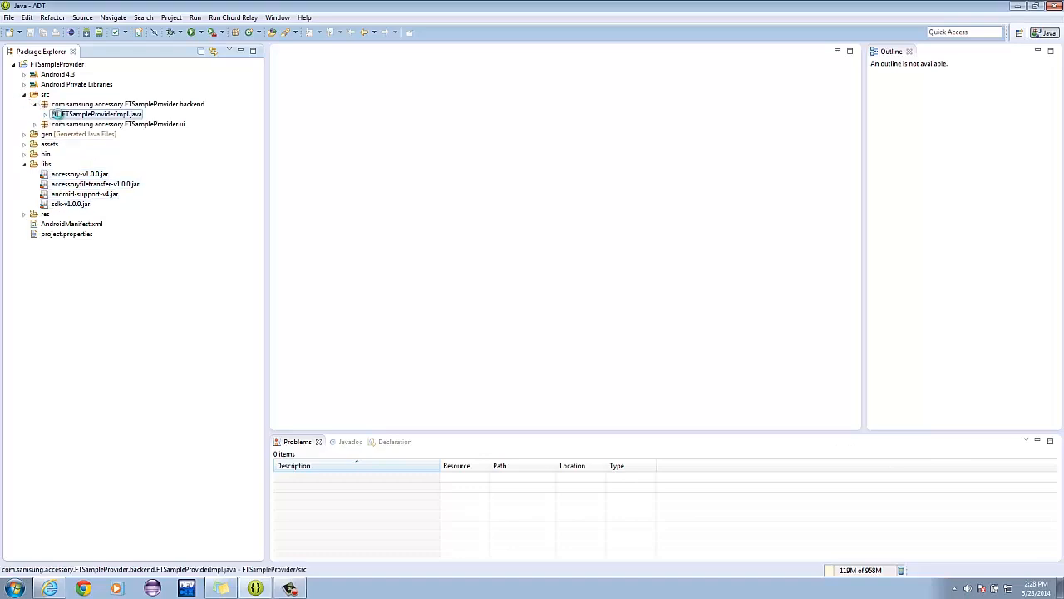
# Open FTSampleProviderImpl.java and read from onCreate down to the receiveFile callback.
pyautogui.doubleClick(96, 113)
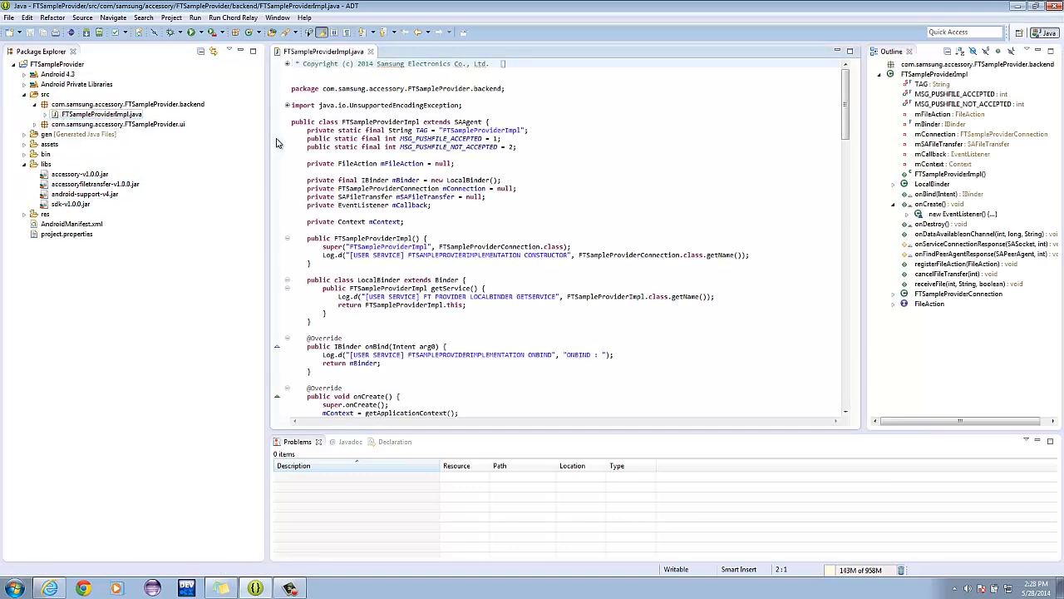
pyautogui.scroll(-3)
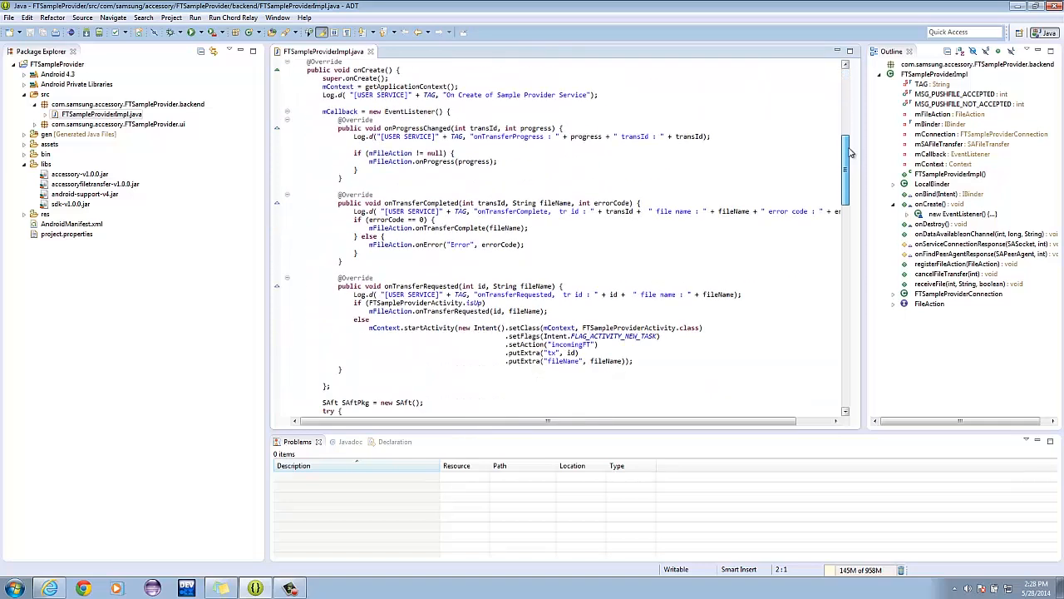
pyautogui.scroll(-3)
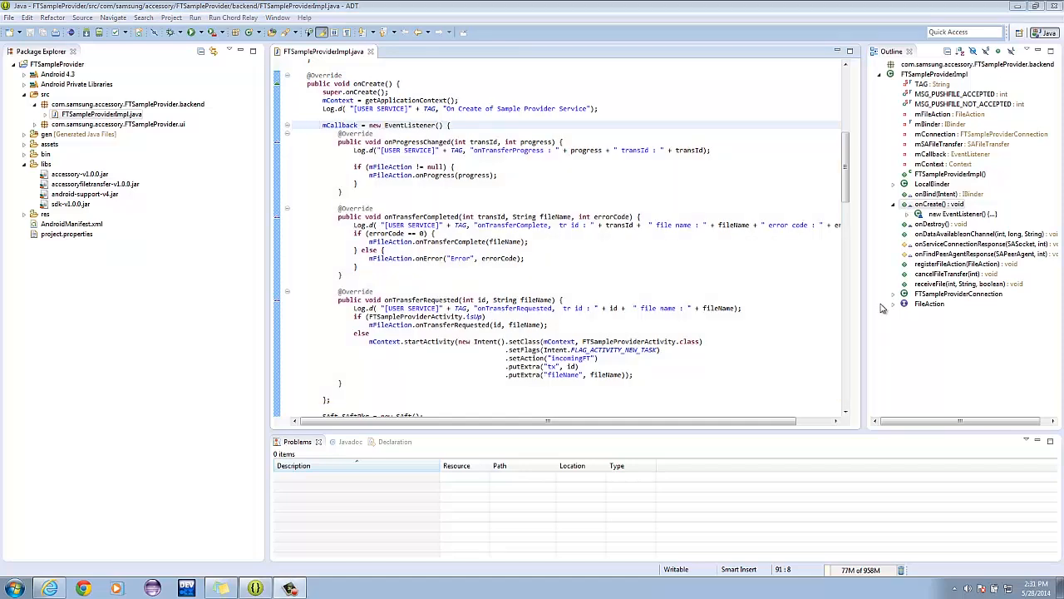
pyautogui.scroll(-3)
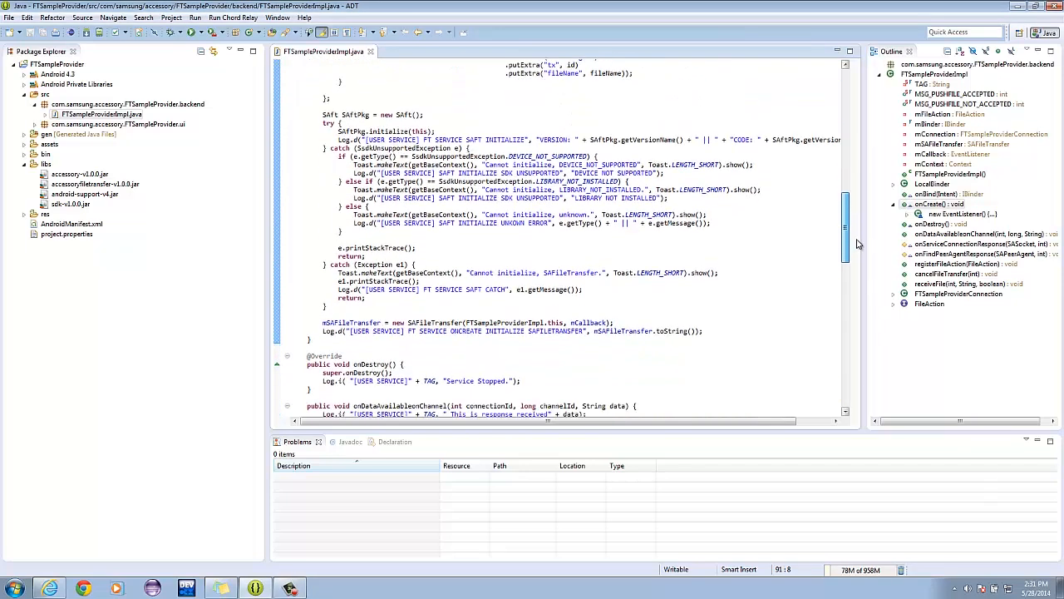
pyautogui.scroll(-3)
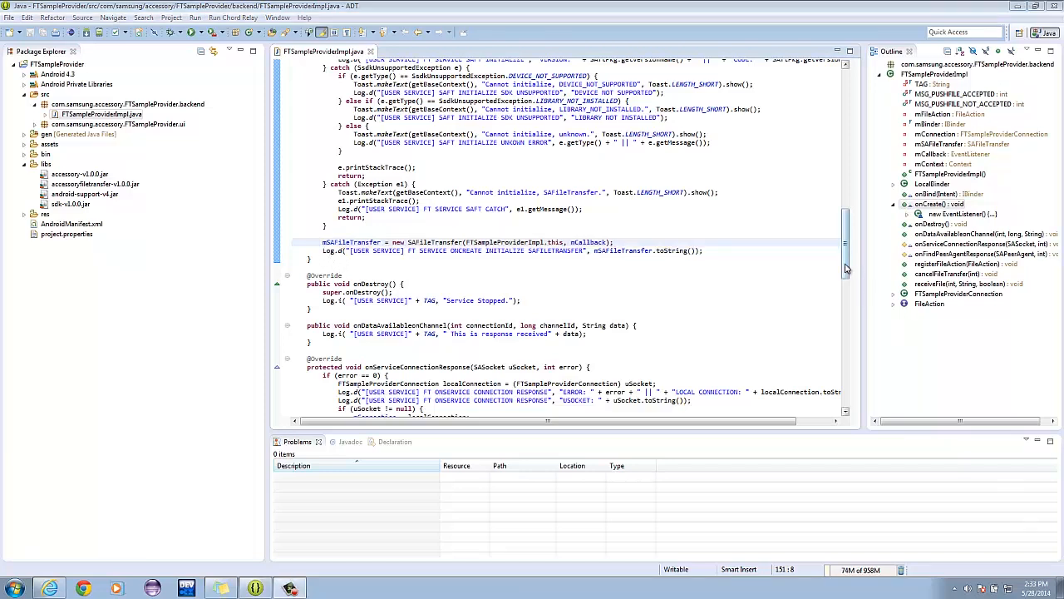
pyautogui.scroll(-3)
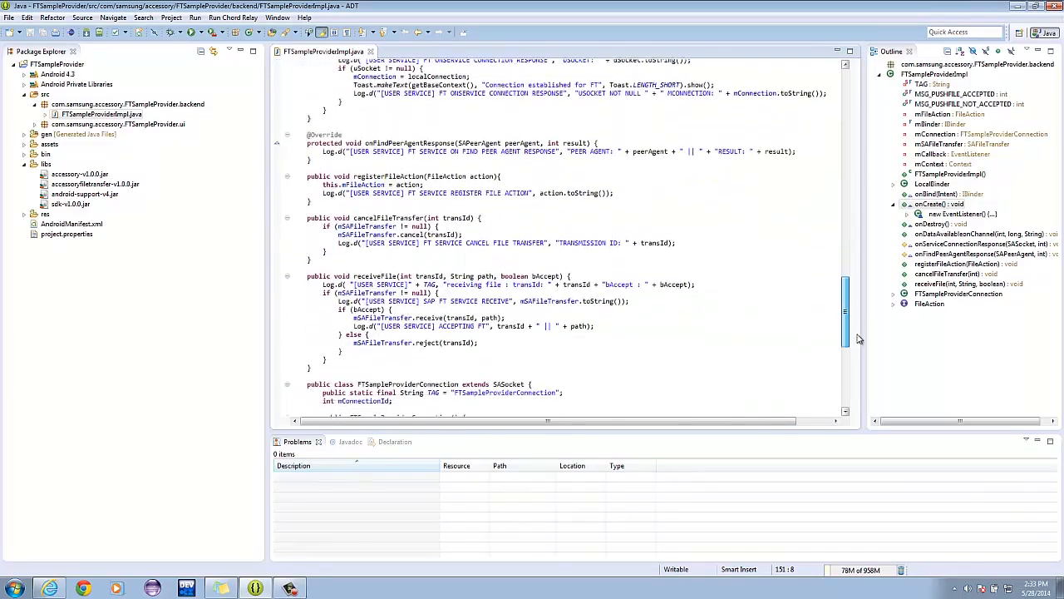
# Read the FTSampleProviderConnection inner class and return to the top of the file.
pyautogui.scroll(-3)
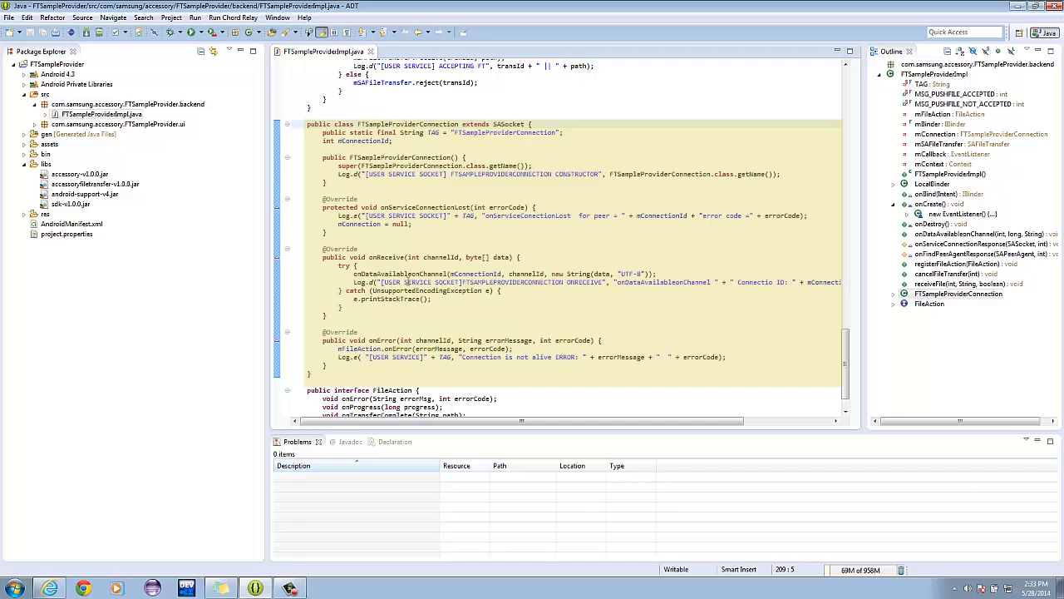
pyautogui.scroll(-3)
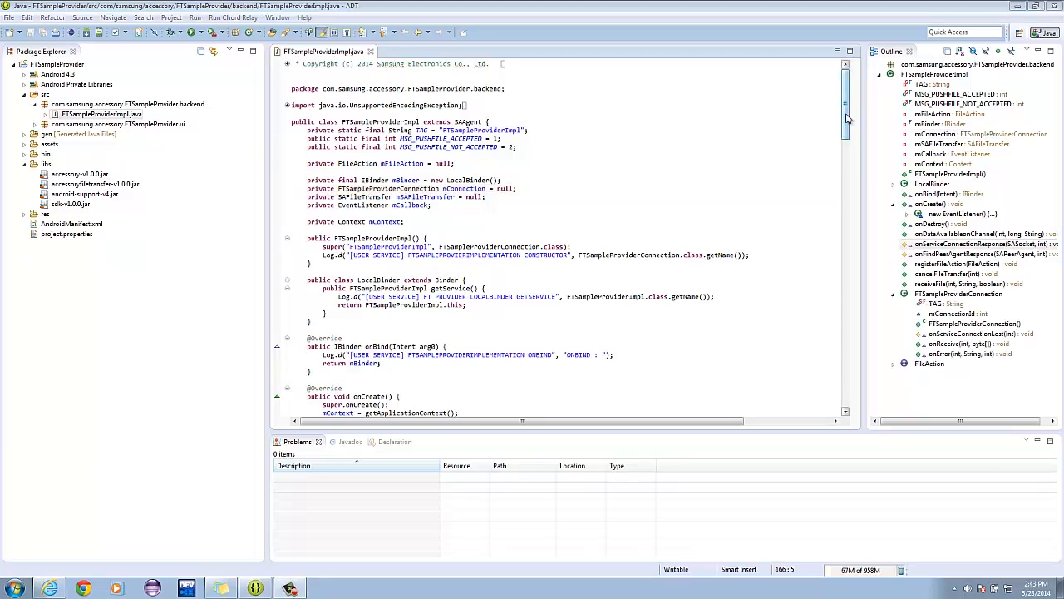
# Scroll again past onServiceConnectionResponse down to the FileAction interface.
pyautogui.scroll(-3)
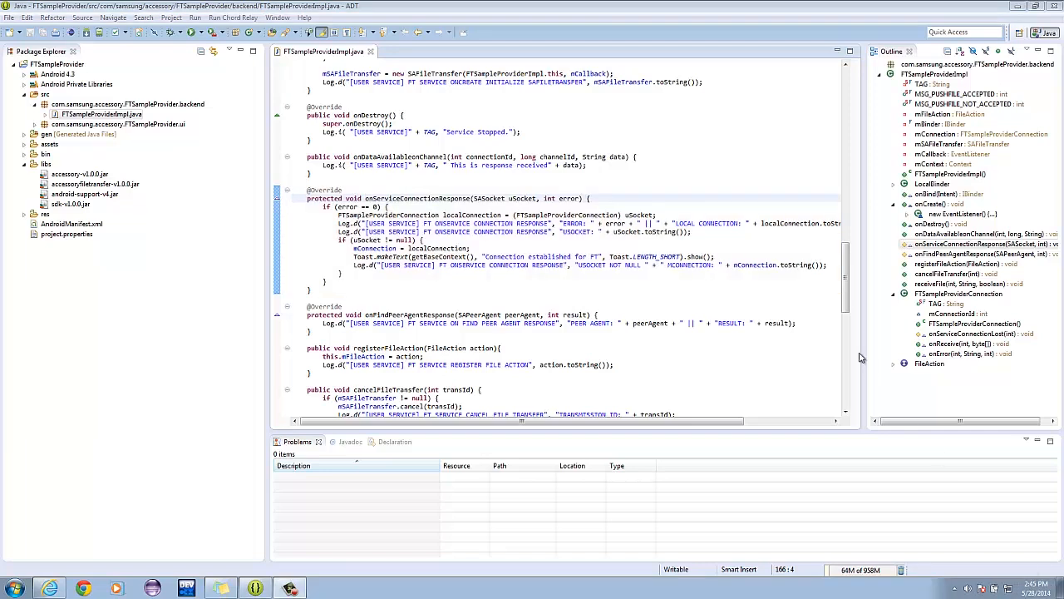
pyautogui.scroll(-3)
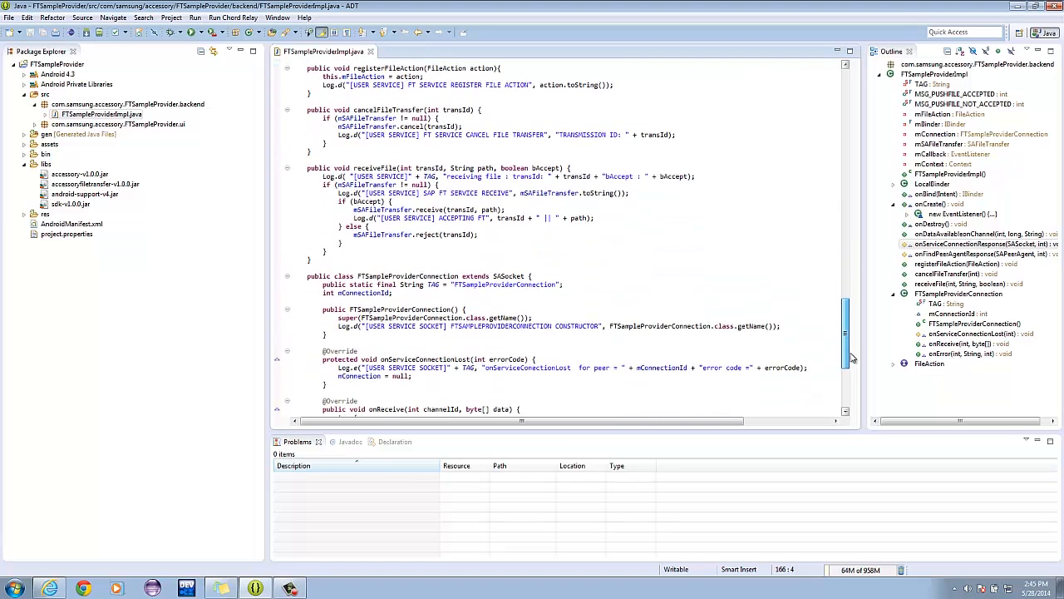
pyautogui.scroll(-3)
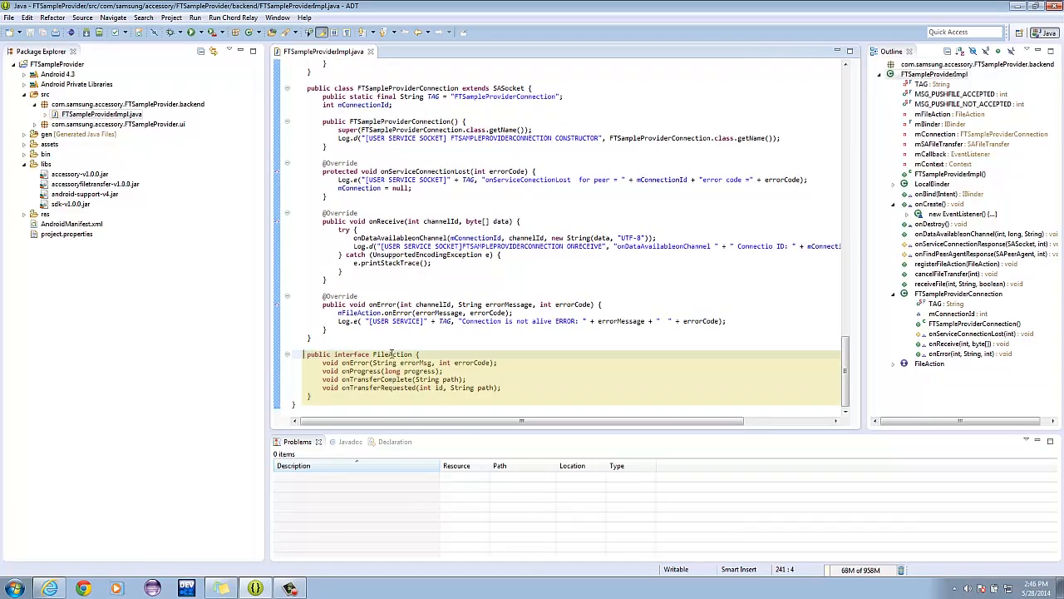
# Select the FileAction interface name, then open the project's AndroidManifest.xml.
pyautogui.doubleClick(391, 354)
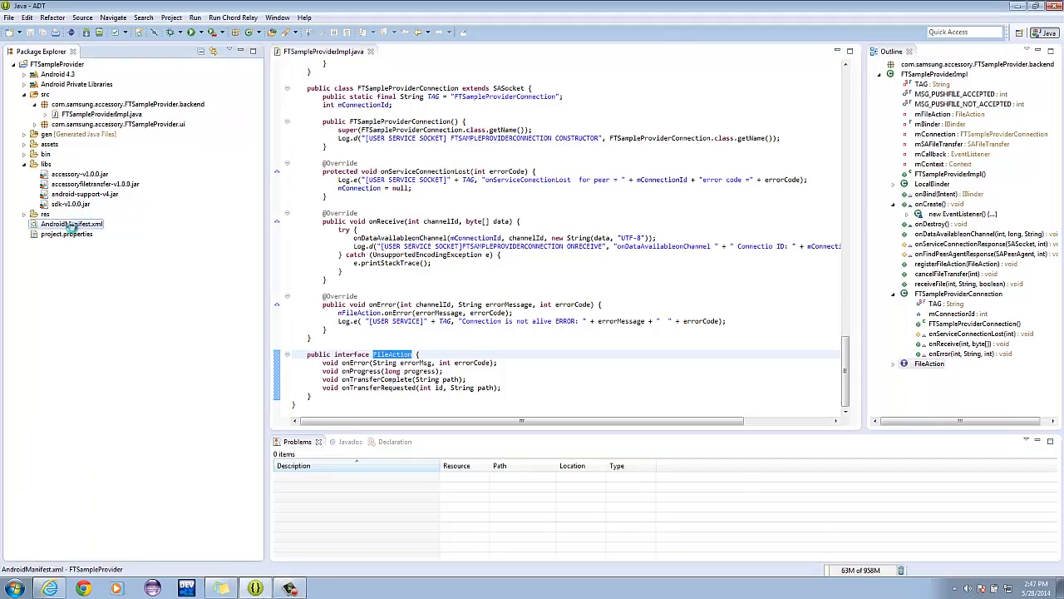
pyautogui.doubleClick(70, 223)
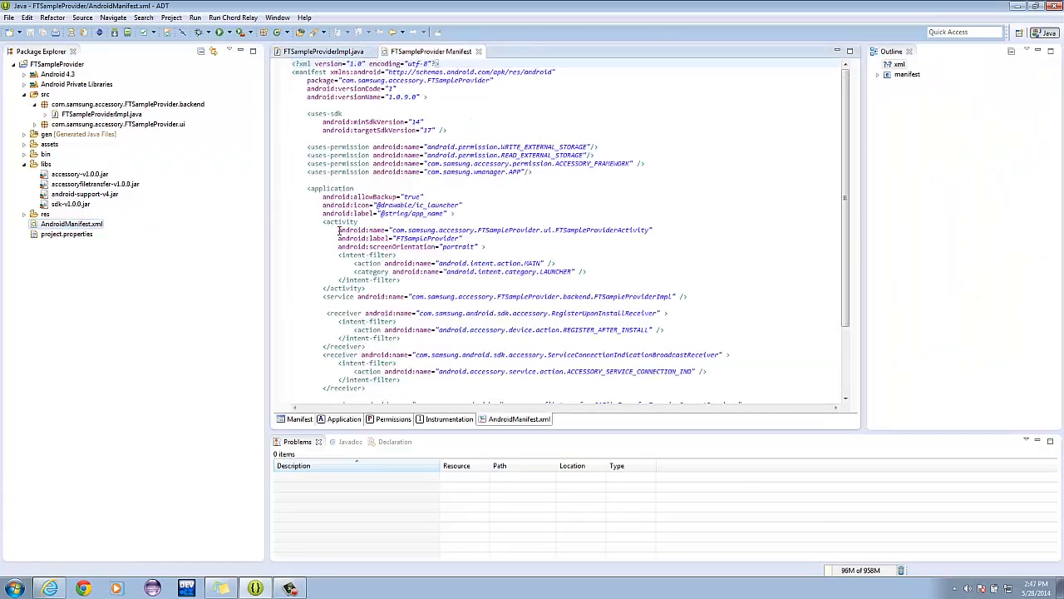